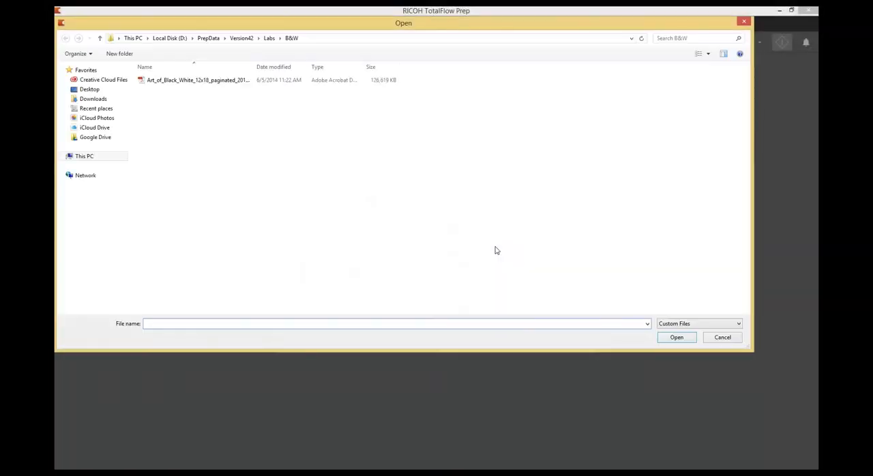
Open the Art_of_Black_White_12x18_paginated_20130822 PDF from the B&W folder as a job.
{"action": "left_click", "coordinate": [198, 80]}
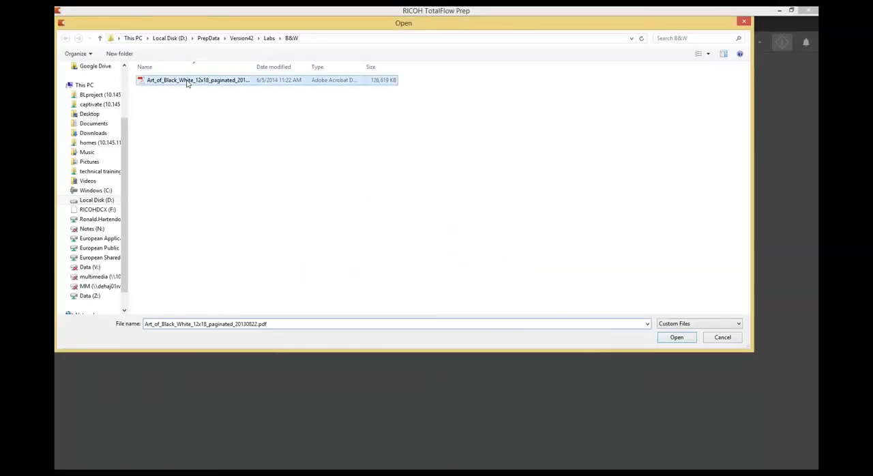
{"action": "left_click", "coordinate": [676, 337]}
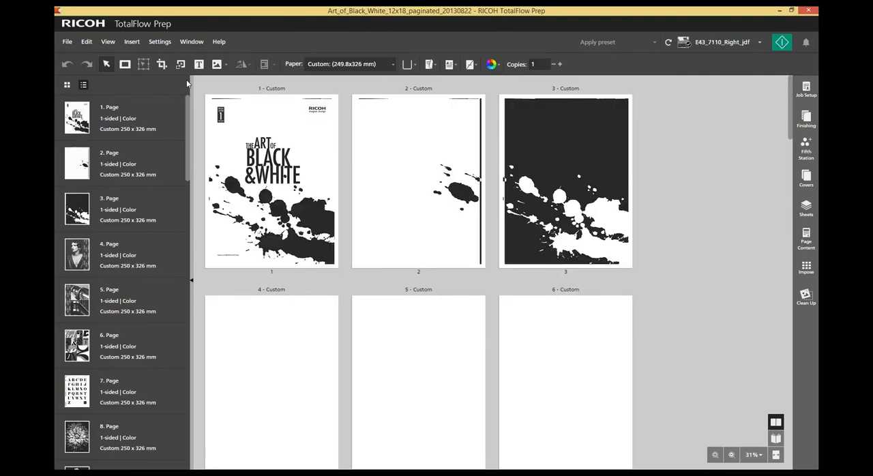
{"action": "mouse_move", "coordinate": [273, 85]}
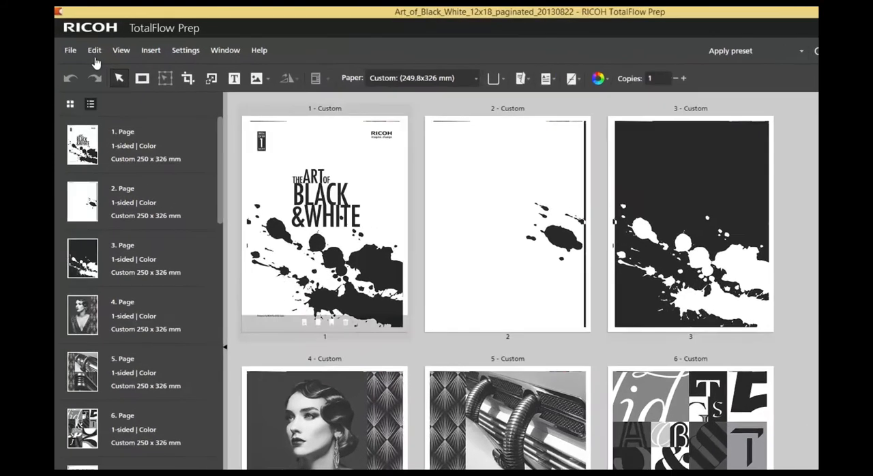
Launch the job's original PDF in Adobe Acrobat Pro with Edit PDF original.
{"action": "left_click", "coordinate": [94, 50]}
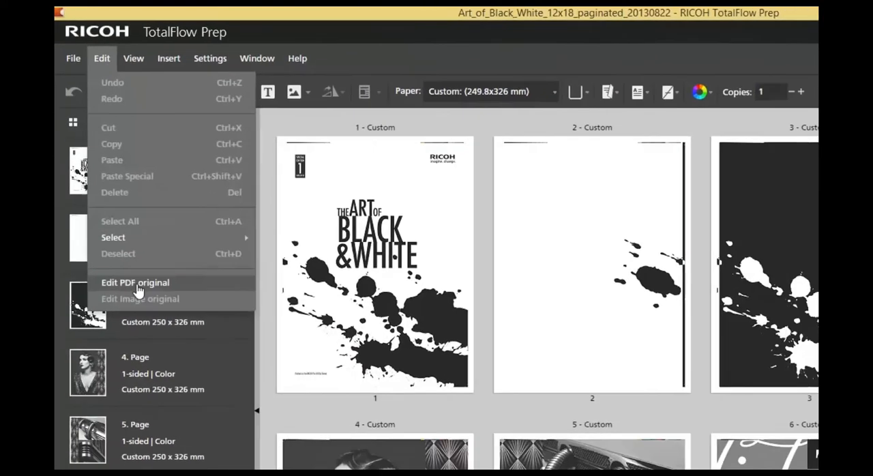
{"action": "left_click", "coordinate": [135, 283]}
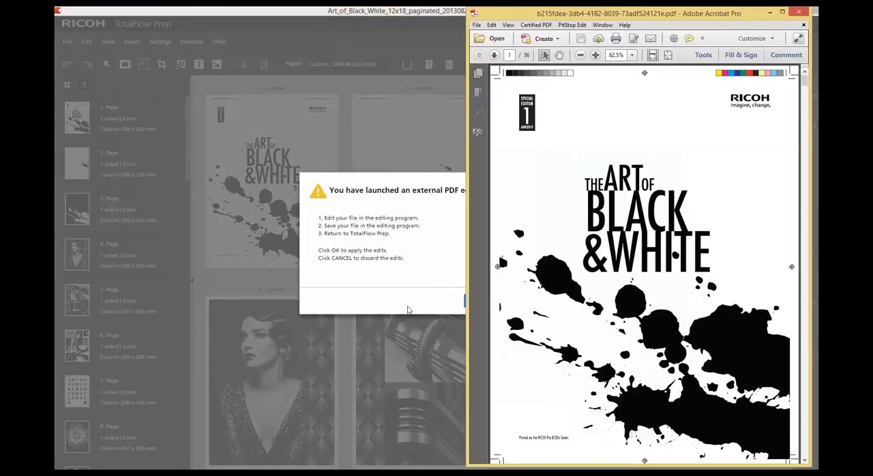
Open the Spot Coating Editor's object settings, keeping Clear as the spot colour.
{"action": "left_click", "coordinate": [703, 55]}
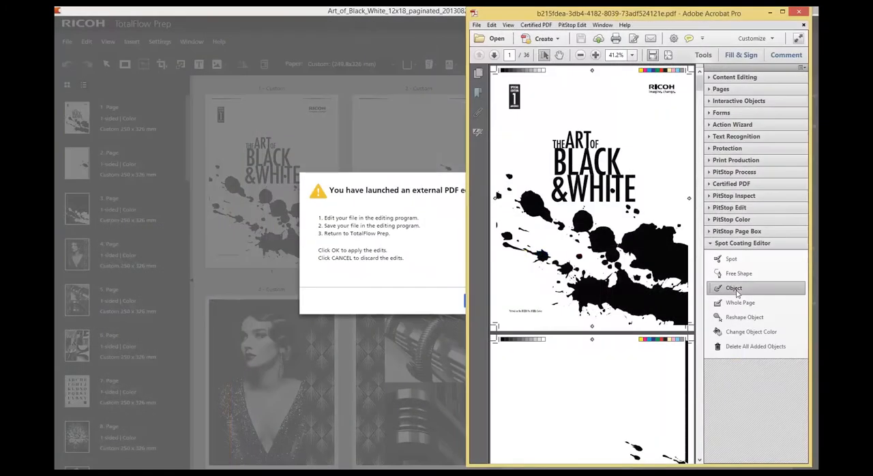
{"action": "left_click", "coordinate": [734, 288]}
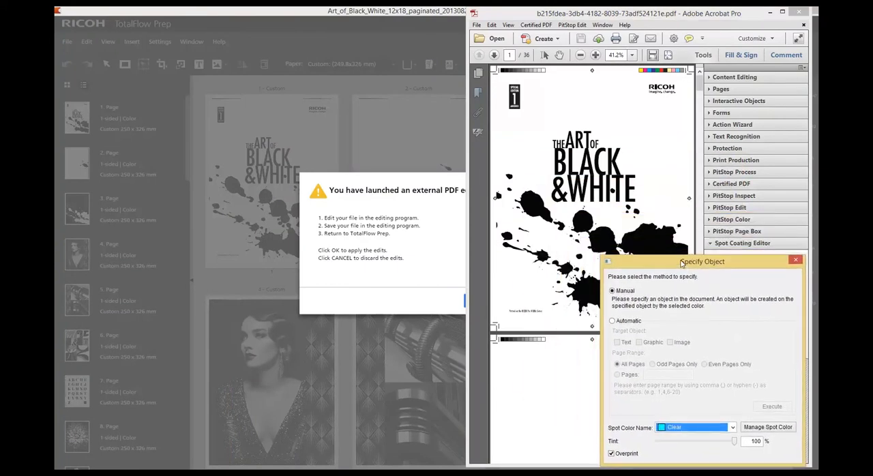
{"action": "mouse_move", "coordinate": [683, 265]}
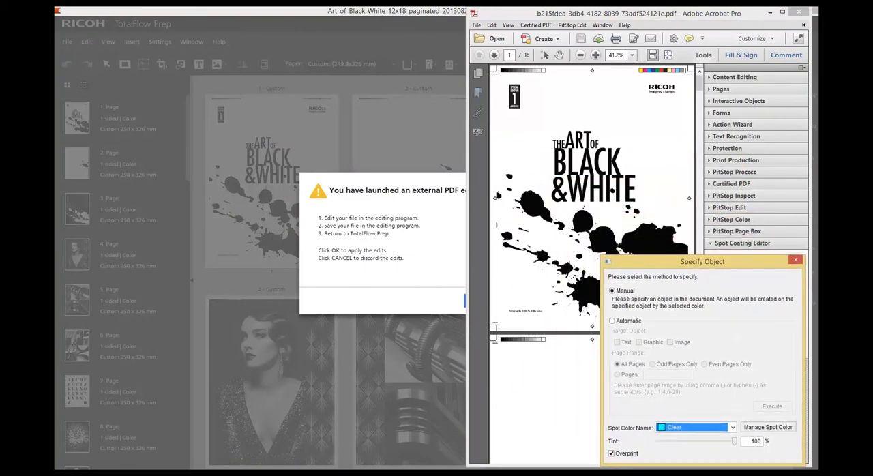
{"action": "left_click", "coordinate": [732, 427]}
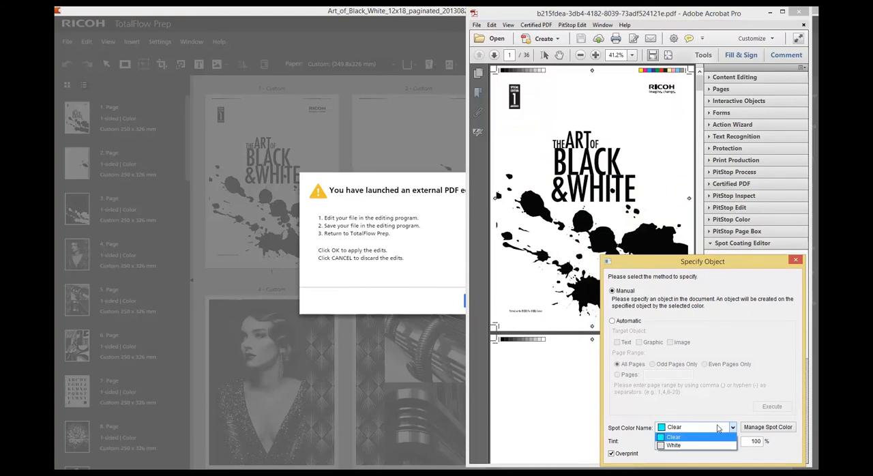
{"action": "left_click", "coordinate": [674, 437]}
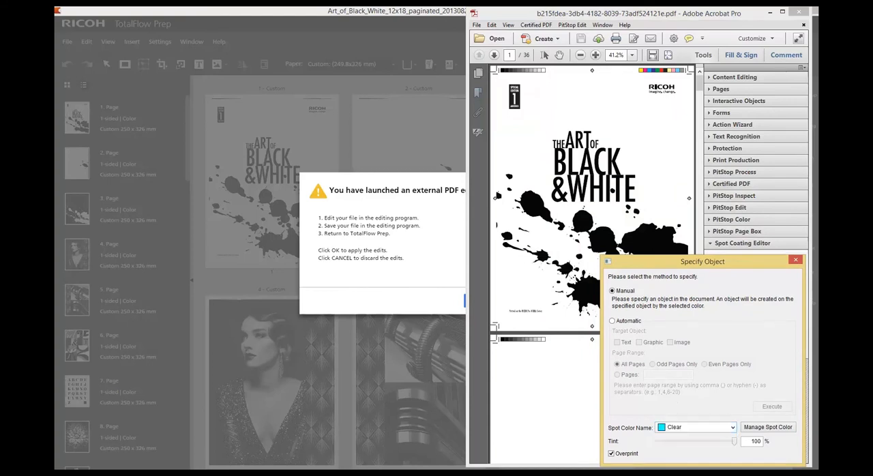
{"action": "left_click", "coordinate": [772, 406]}
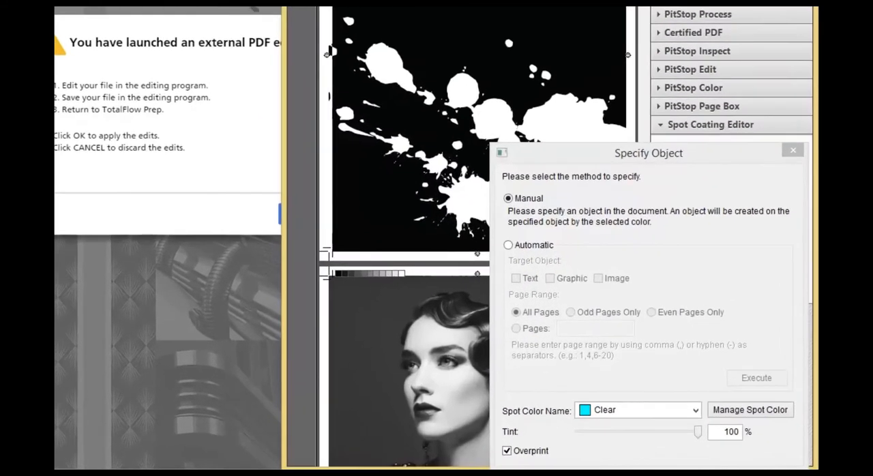
Run automatic White spot coating on graphic objects, limited to page 3.
{"action": "left_click", "coordinate": [687, 410]}
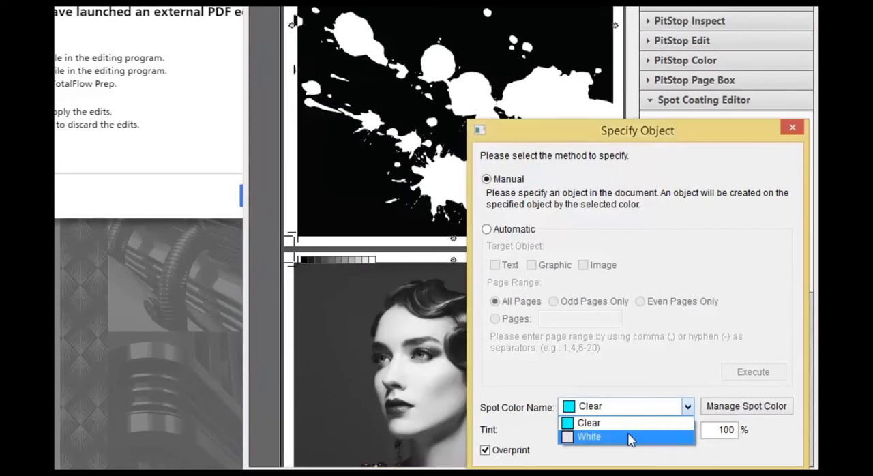
{"action": "left_click", "coordinate": [588, 437]}
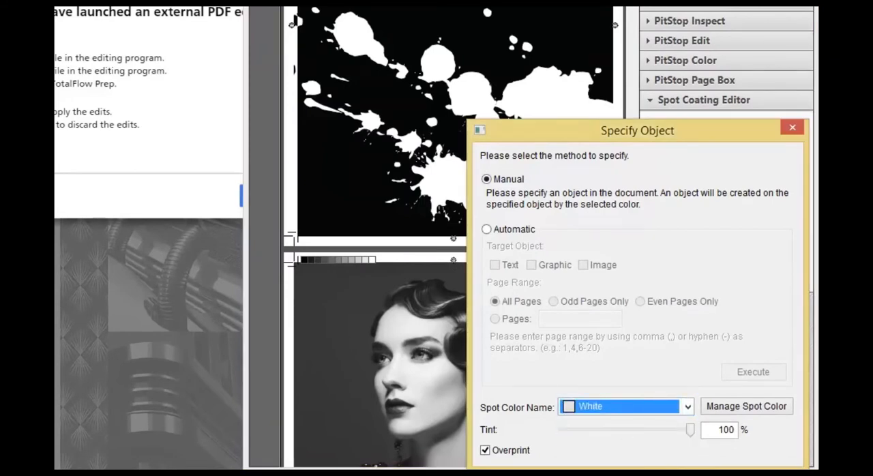
{"action": "left_click", "coordinate": [486, 229]}
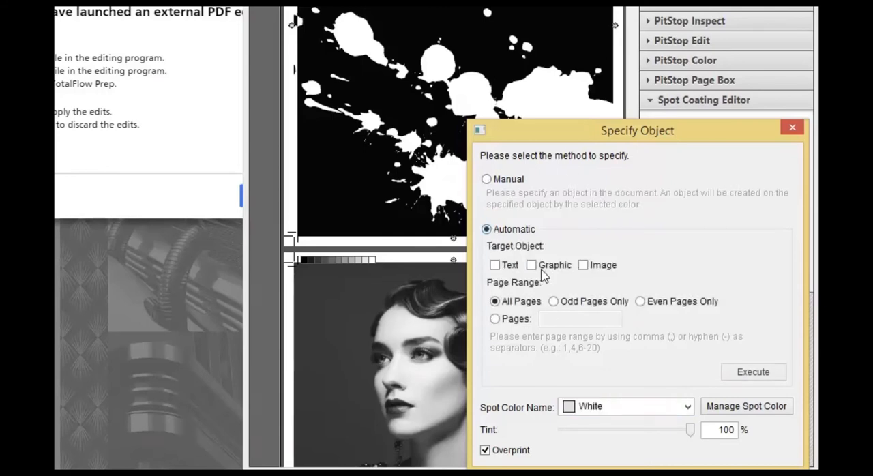
{"action": "left_click", "coordinate": [532, 265]}
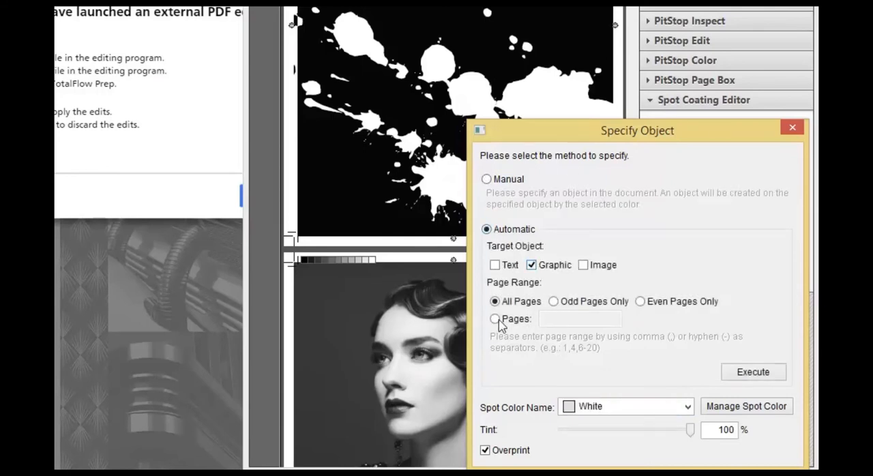
{"action": "left_click", "coordinate": [494, 319]}
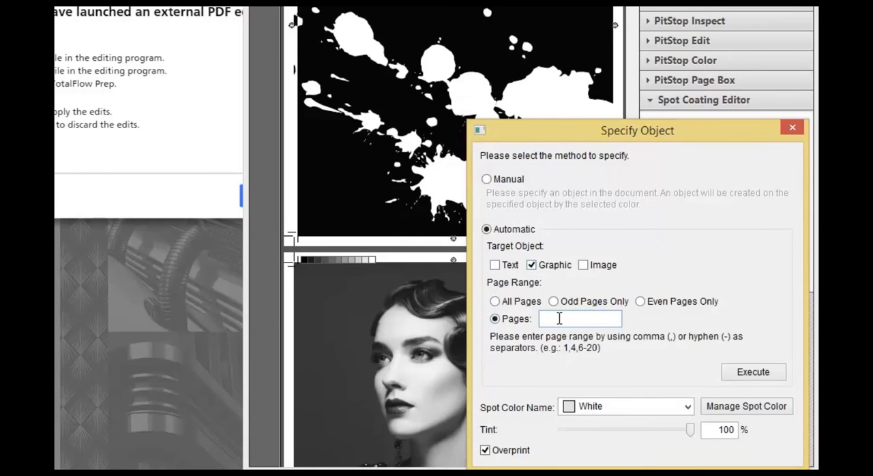
{"action": "type", "text": "3"}
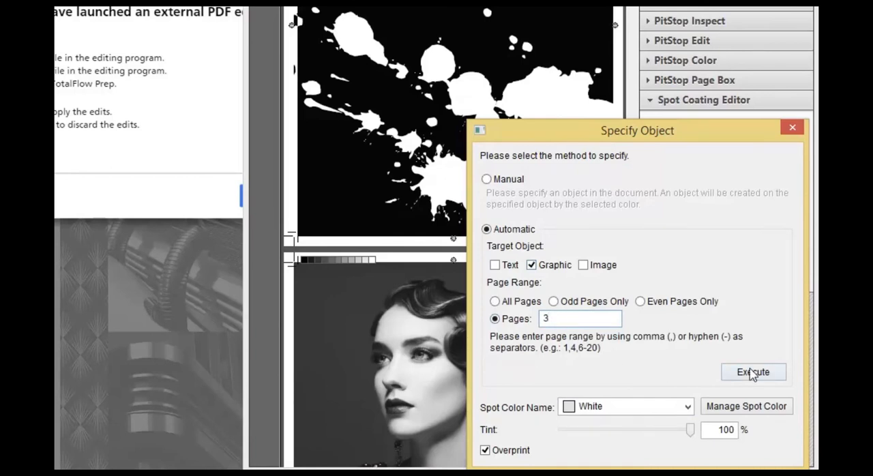
{"action": "left_click", "coordinate": [753, 372]}
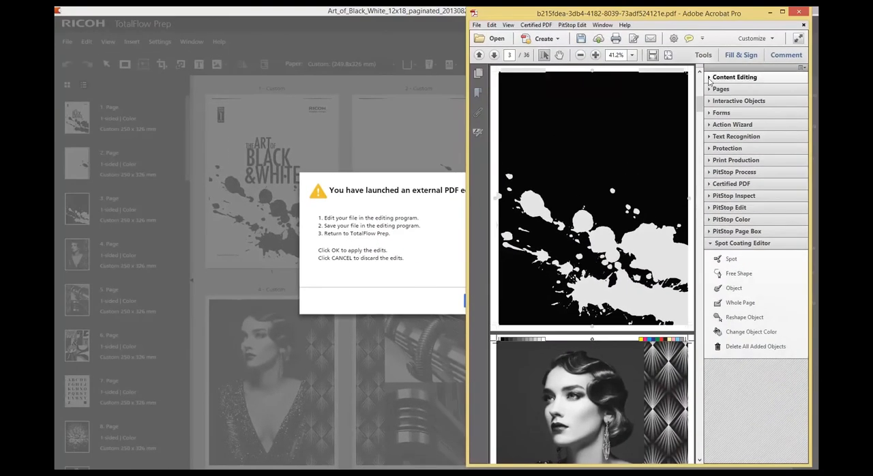
Dismiss the Content Editing warning, then exit Acrobat, saving the edited PDF.
{"action": "left_click", "coordinate": [735, 77]}
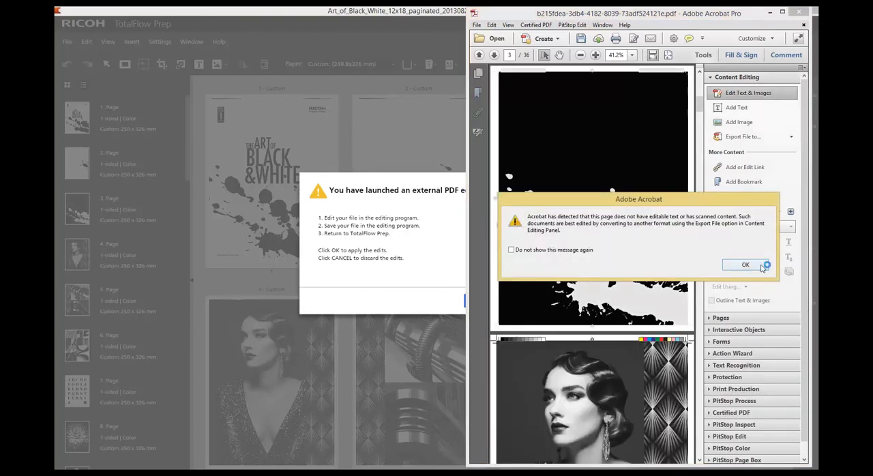
{"action": "left_click", "coordinate": [746, 265]}
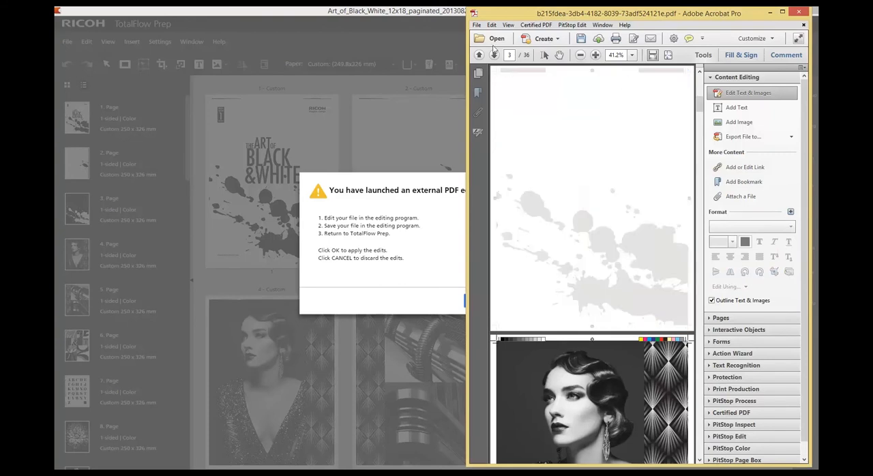
{"action": "left_click", "coordinate": [477, 25]}
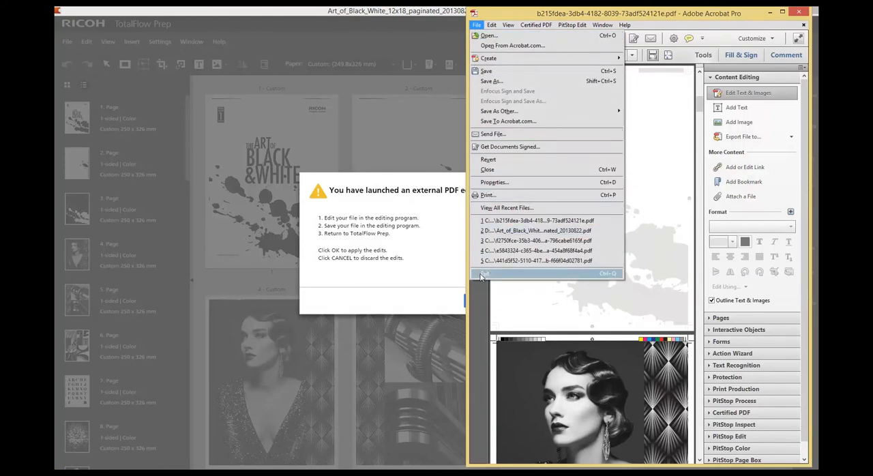
{"action": "left_click", "coordinate": [485, 273]}
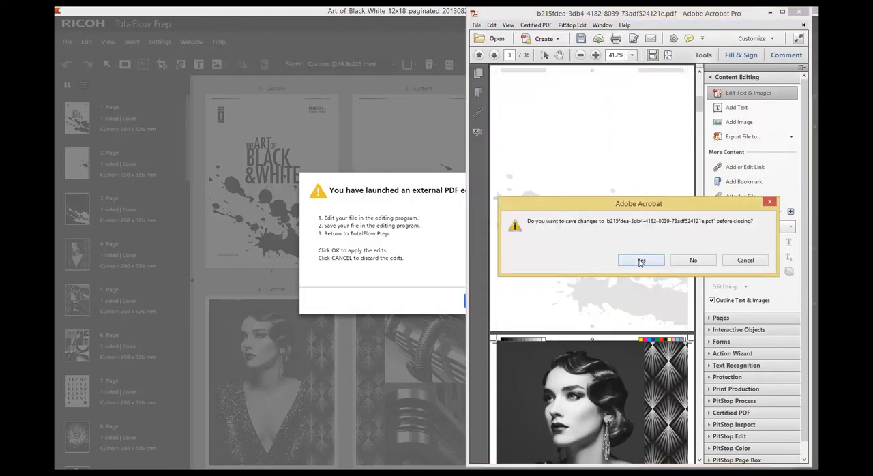
{"action": "left_click", "coordinate": [640, 260]}
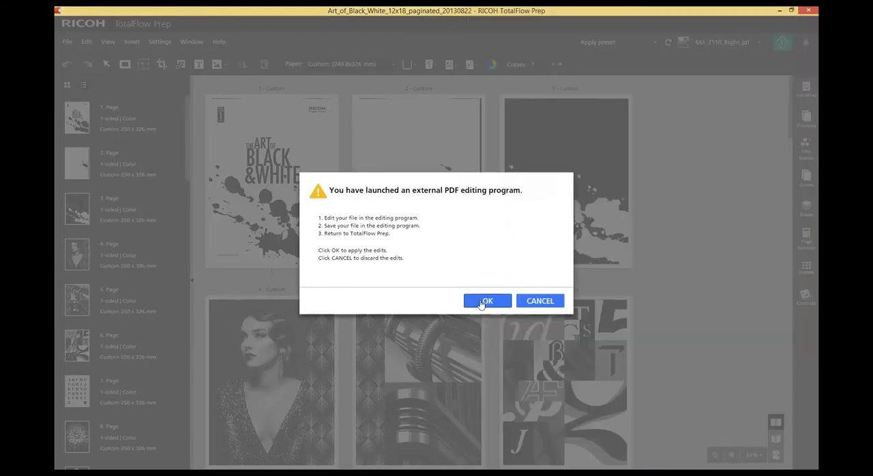
Apply the Acrobat edits to the job from the external editing notice.
{"action": "left_click", "coordinate": [487, 301]}
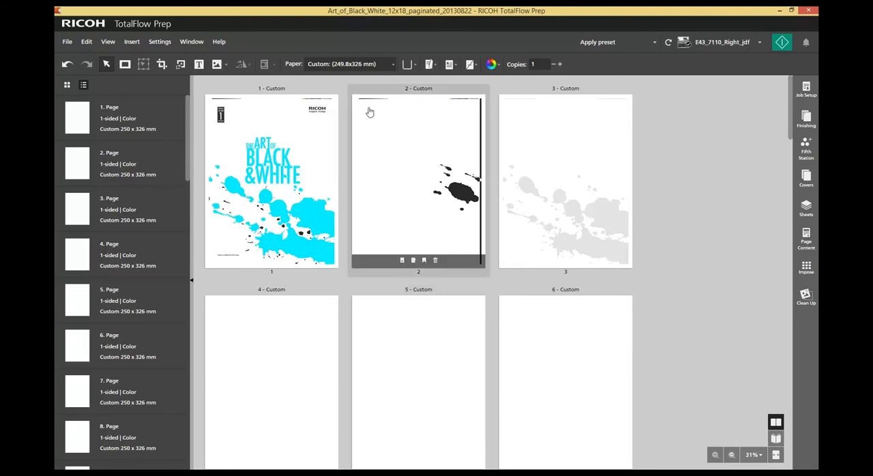
Set all pages to ricoh pro-graphic 100gsm_CL A4 paper and scale them Reduce to fit.
{"action": "left_click", "coordinate": [350, 63]}
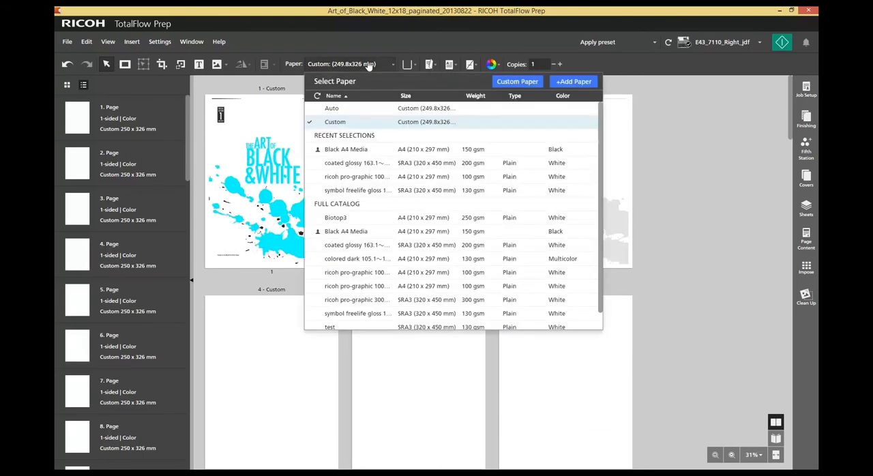
{"action": "mouse_move", "coordinate": [359, 111]}
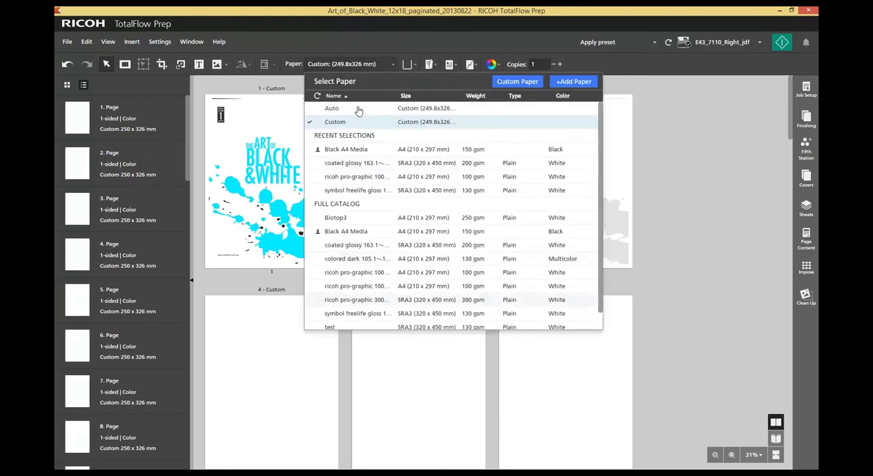
{"action": "mouse_move", "coordinate": [355, 300]}
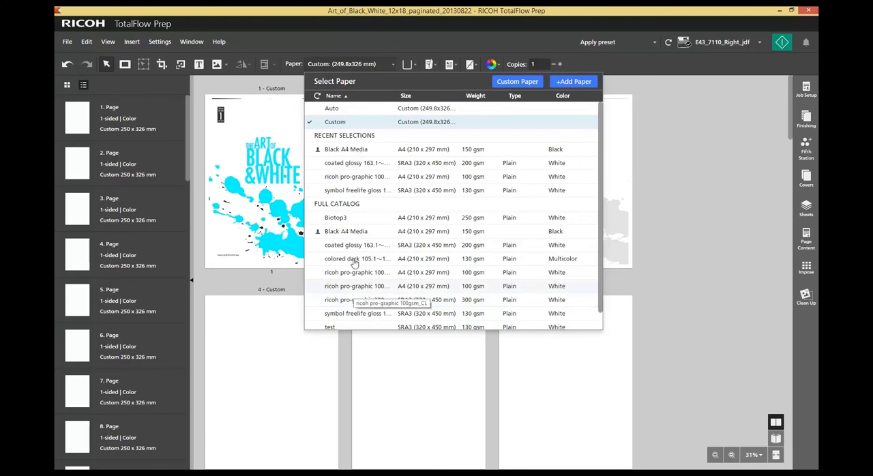
{"action": "left_click", "coordinate": [356, 286]}
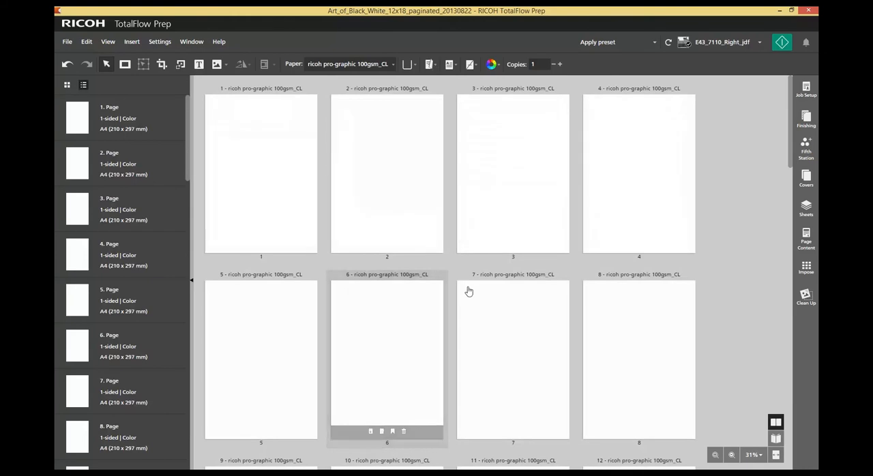
{"action": "left_click", "coordinate": [806, 267]}
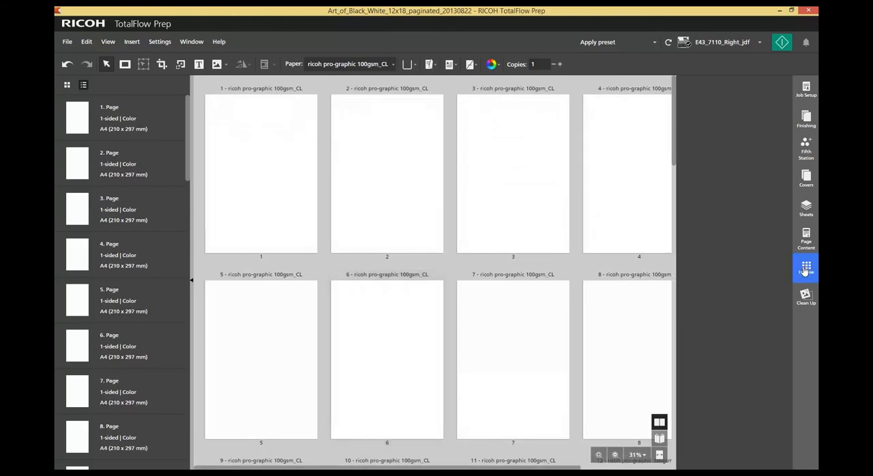
{"action": "left_click", "coordinate": [806, 267]}
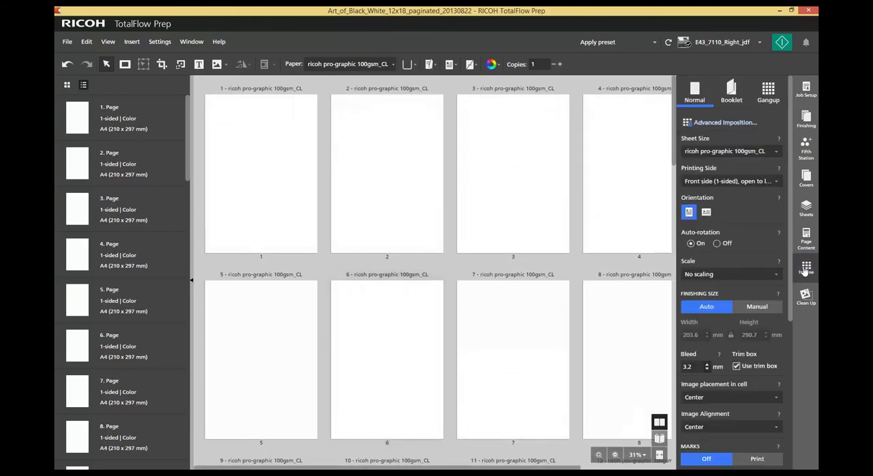
{"action": "left_click", "coordinate": [730, 273]}
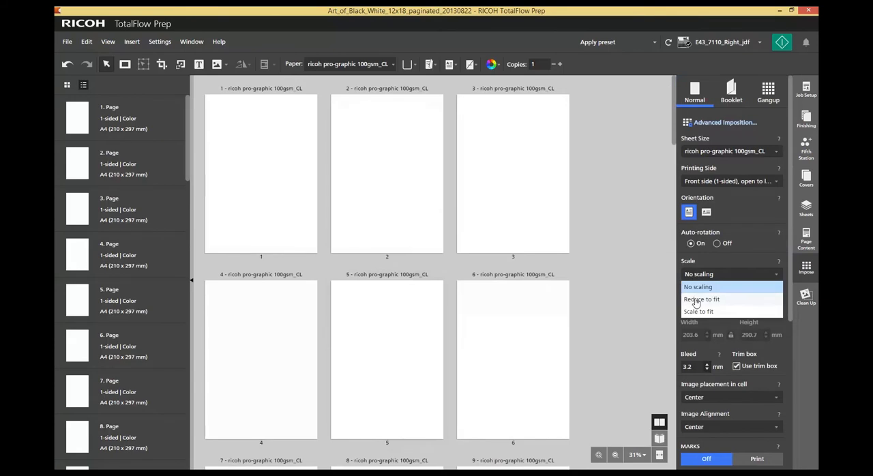
{"action": "left_click", "coordinate": [701, 300]}
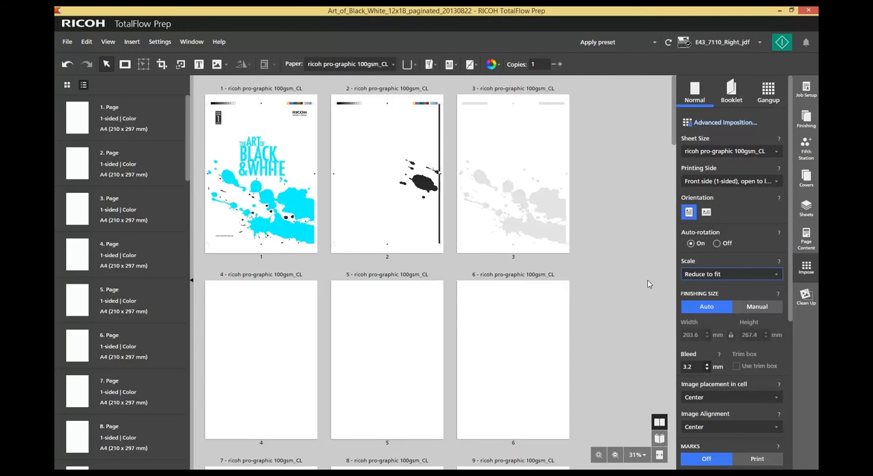
Set special effect toner to Special on specified objects, clearing Text, Images and Line Art.
{"action": "left_click", "coordinate": [806, 148]}
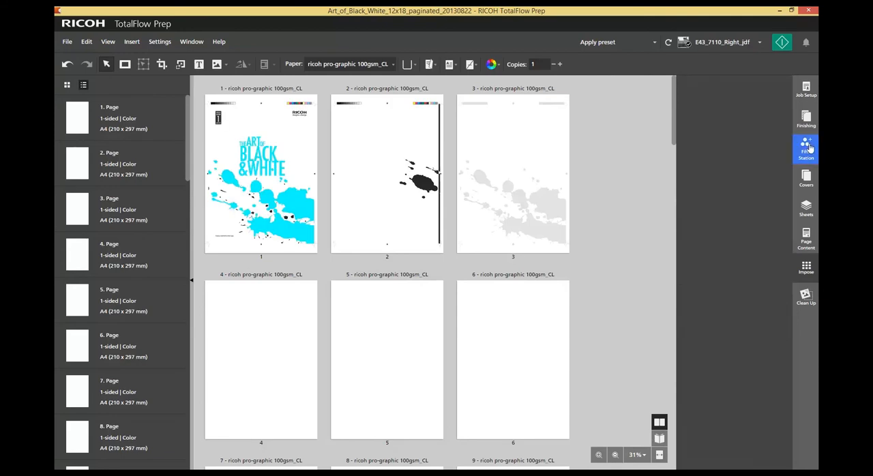
{"action": "left_click", "coordinate": [805, 149]}
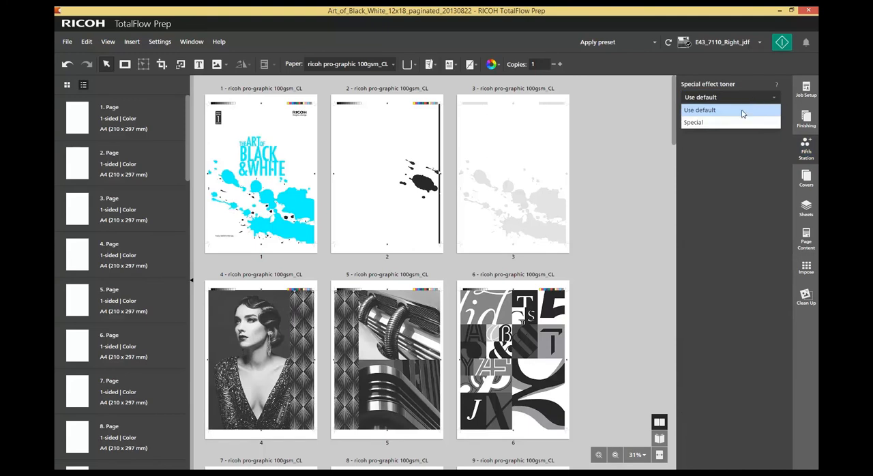
{"action": "left_click", "coordinate": [693, 122]}
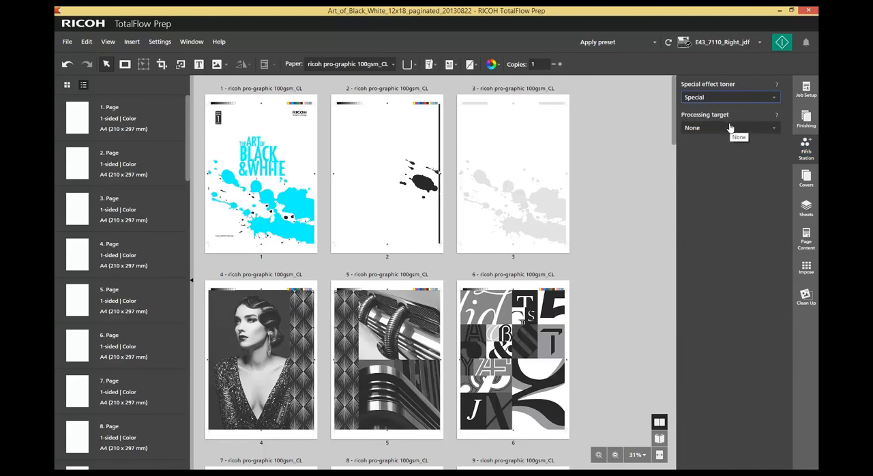
{"action": "left_click", "coordinate": [730, 128]}
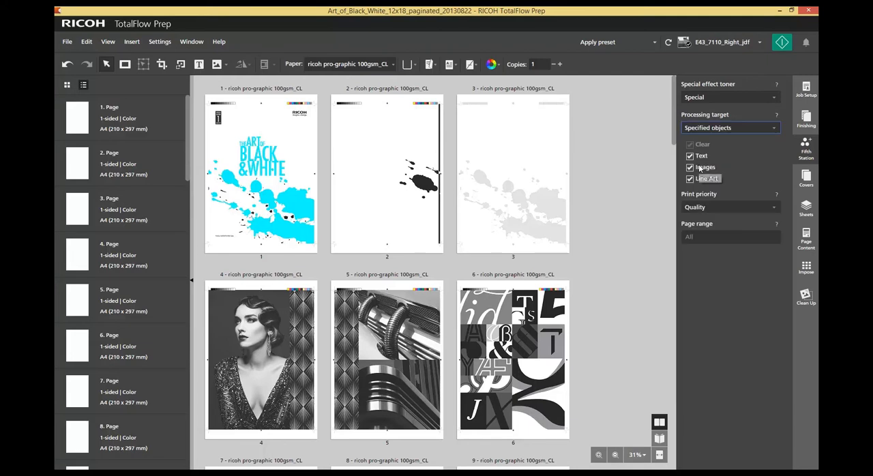
{"action": "left_click", "coordinate": [690, 167]}
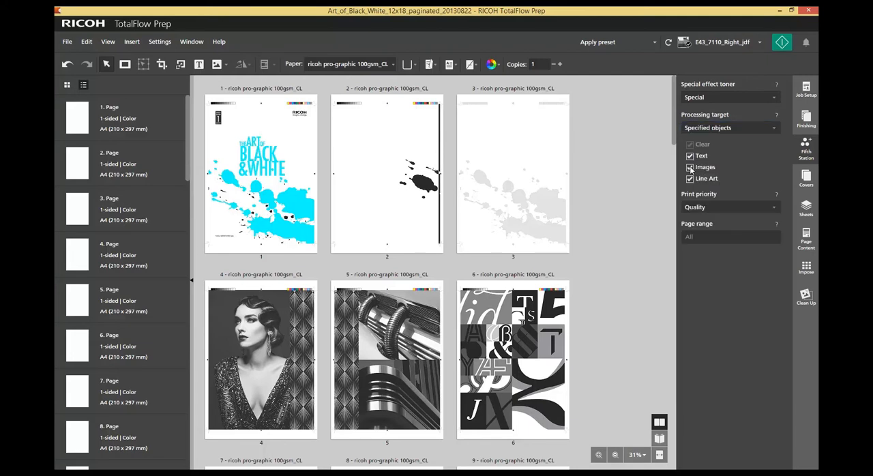
{"action": "left_click", "coordinate": [690, 167]}
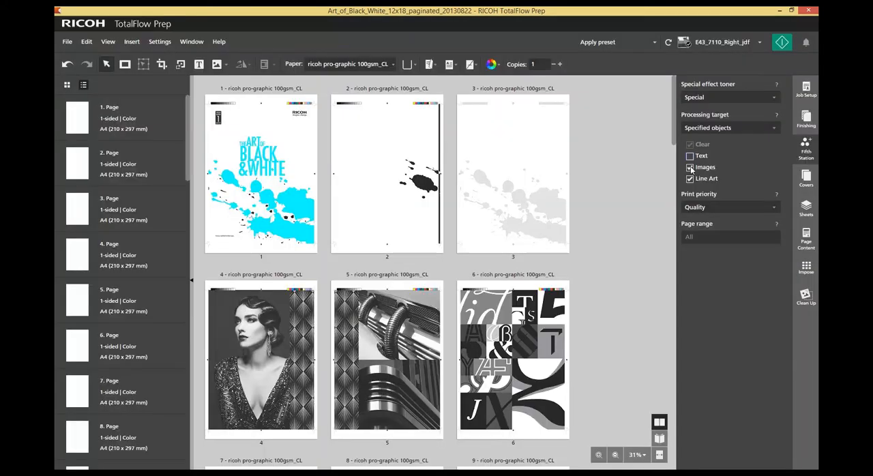
{"action": "left_click", "coordinate": [690, 167]}
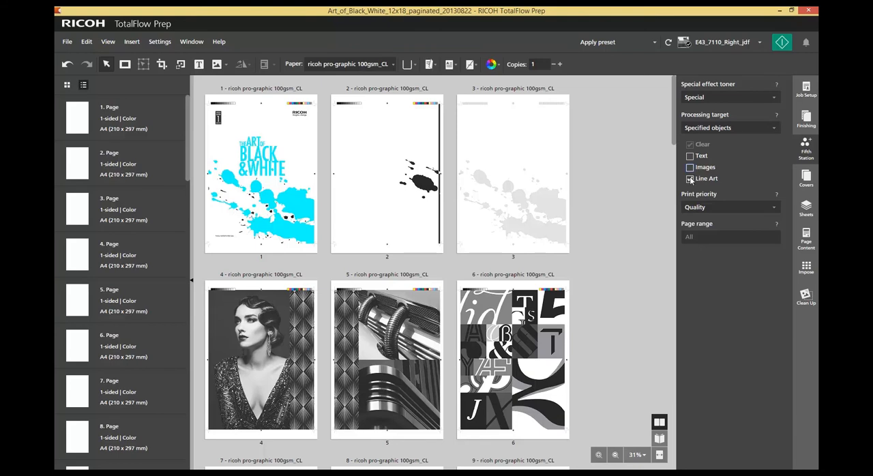
{"action": "left_click", "coordinate": [689, 178]}
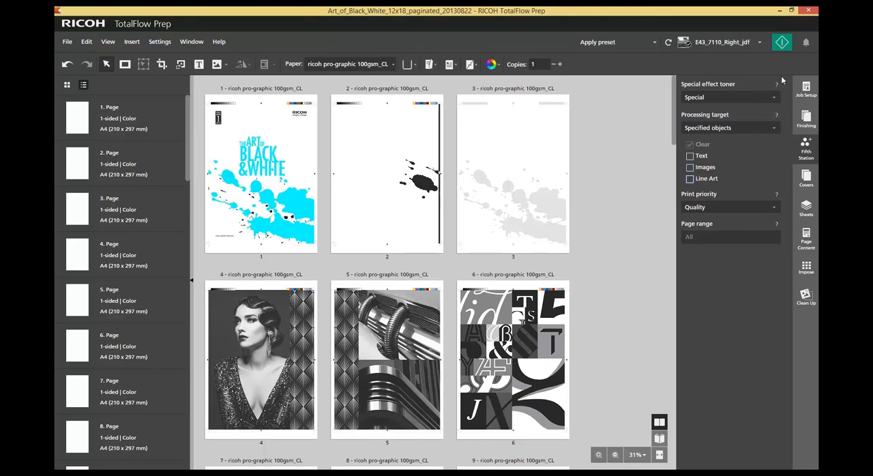
{"action": "mouse_move", "coordinate": [783, 42]}
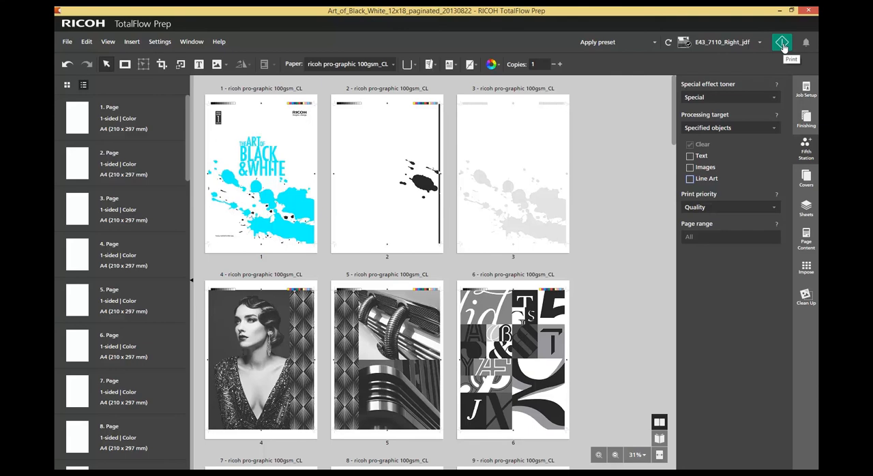
{"action": "left_click", "coordinate": [513, 174]}
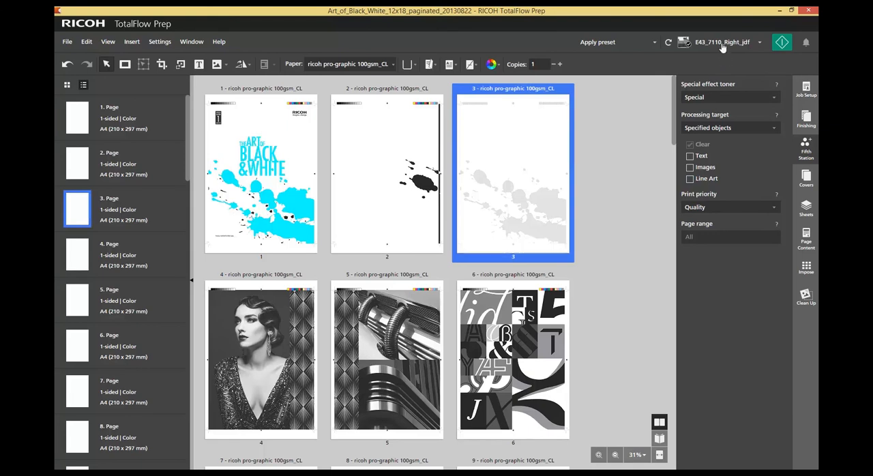
Switch the printer to Aldebaran_7110_Left and accept the resulting job settings changes.
{"action": "left_click", "coordinate": [722, 42]}
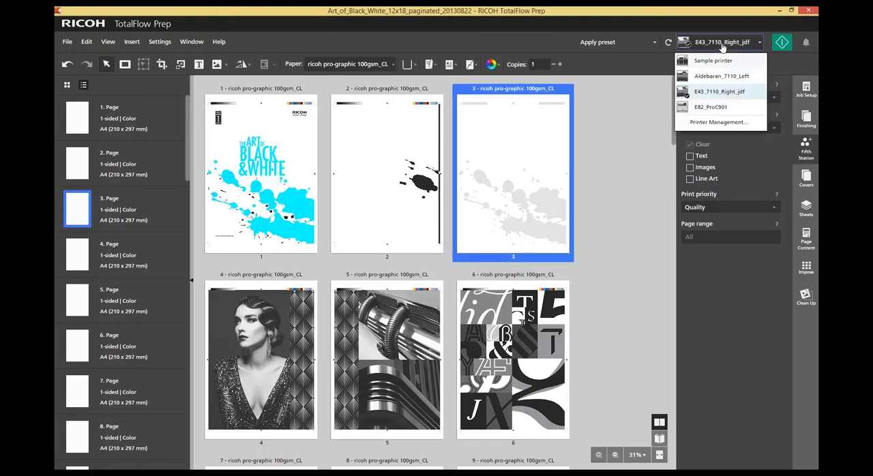
{"action": "mouse_move", "coordinate": [720, 76]}
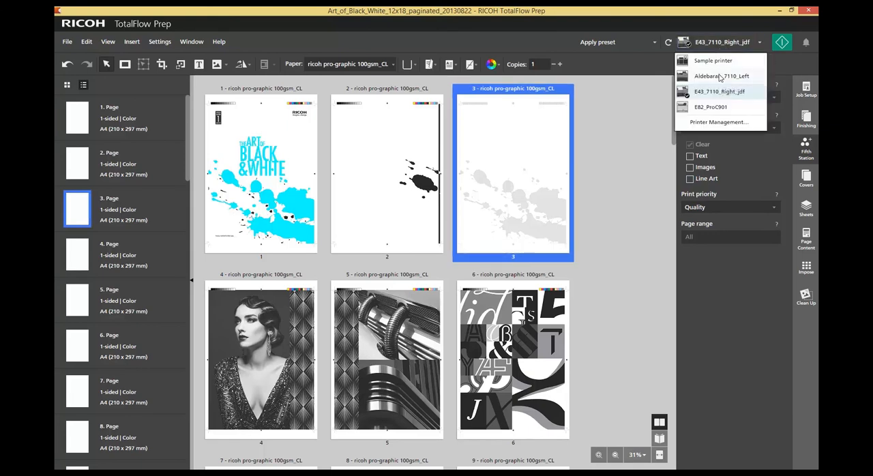
{"action": "left_click", "coordinate": [721, 76]}
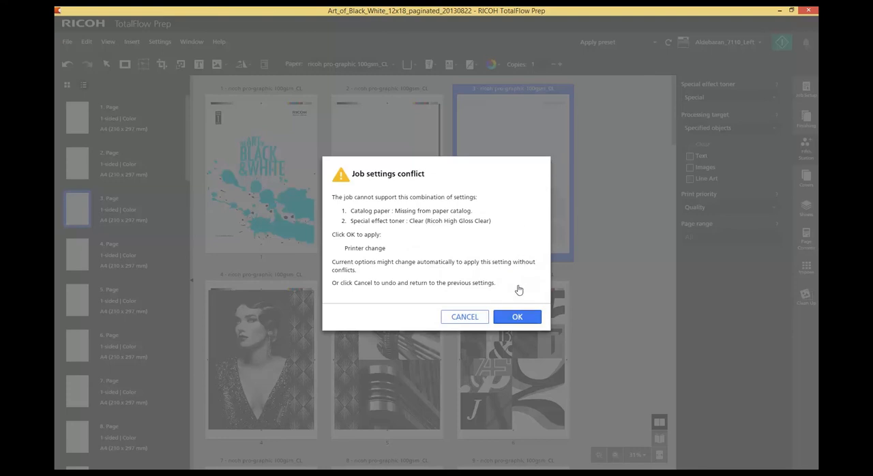
{"action": "left_click", "coordinate": [517, 316]}
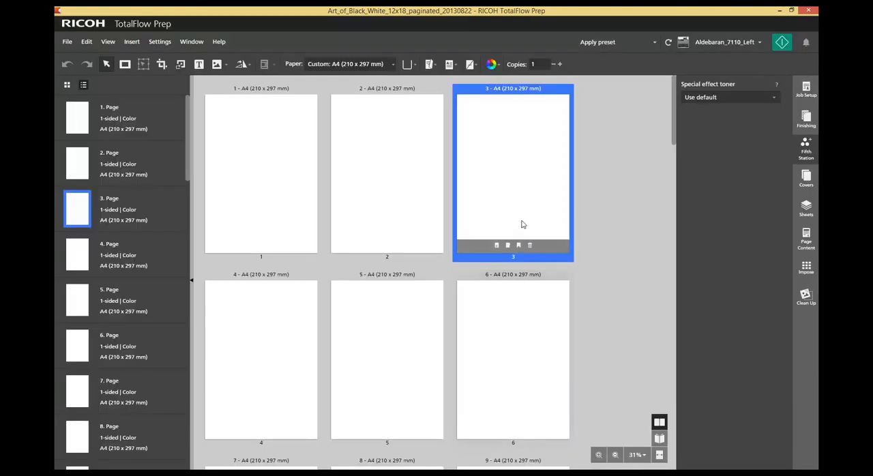
Assign Black A4 Media paper to page 3.
{"action": "right_click", "coordinate": [513, 224]}
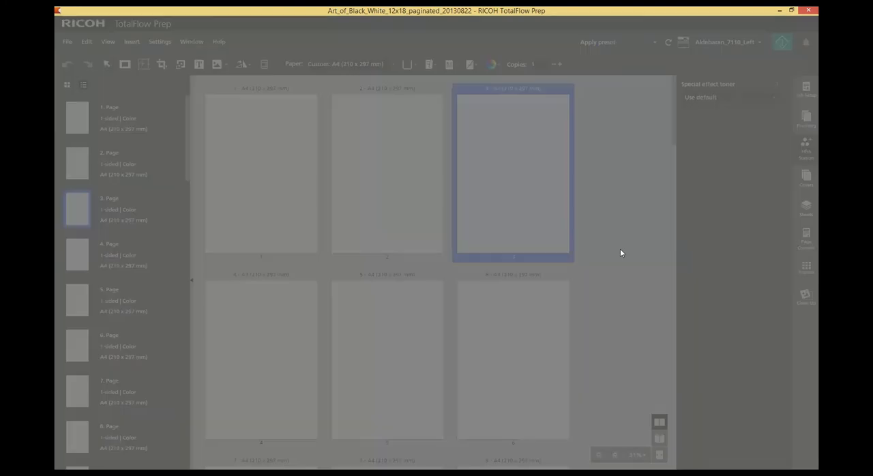
{"action": "left_click", "coordinate": [344, 63]}
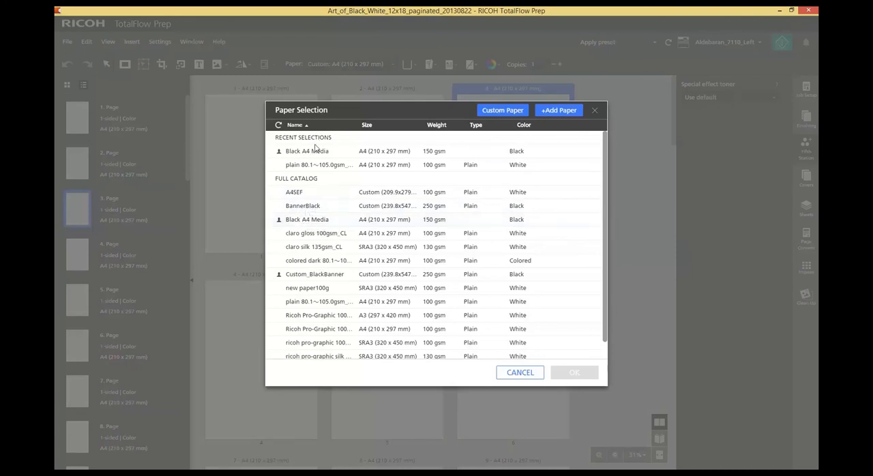
{"action": "left_click", "coordinate": [307, 219]}
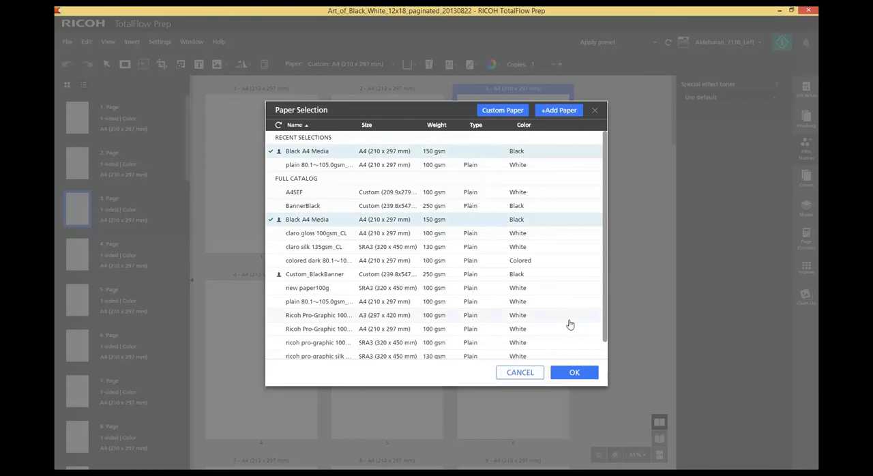
{"action": "left_click", "coordinate": [574, 371]}
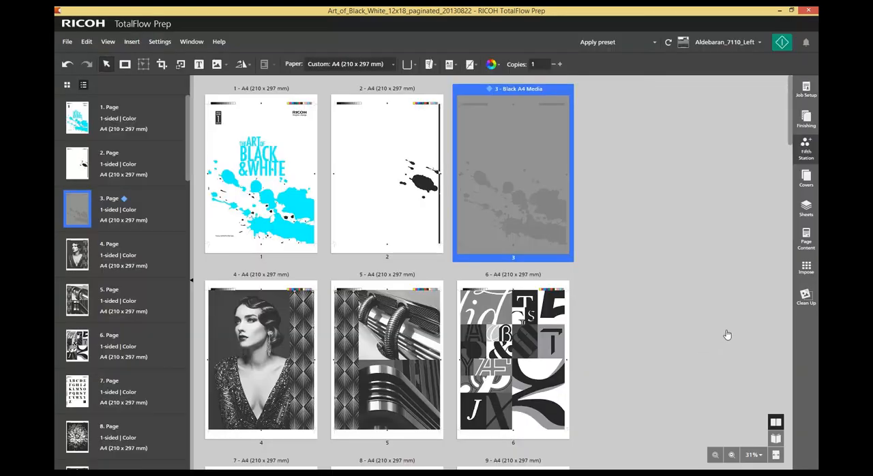
{"action": "mouse_move", "coordinate": [806, 148]}
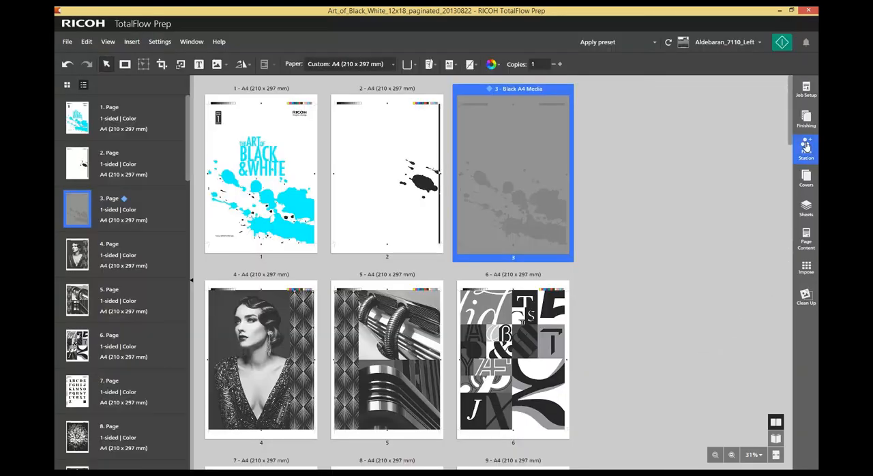
Set Special effect toner to White for named spot color White, then open and dismiss the File menu.
{"action": "left_click", "coordinate": [805, 149]}
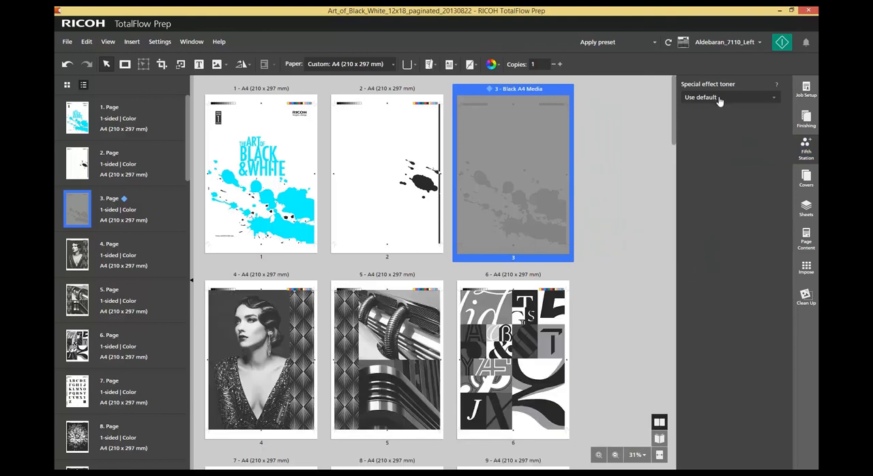
{"action": "left_click", "coordinate": [730, 97]}
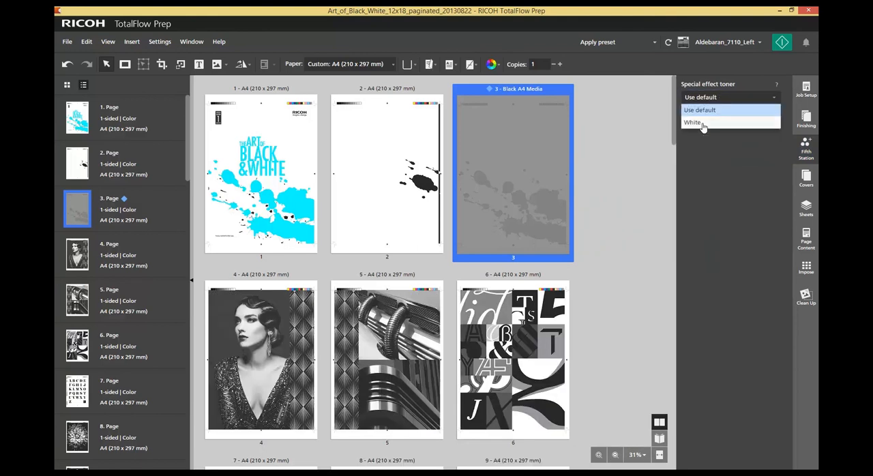
{"action": "left_click", "coordinate": [692, 122]}
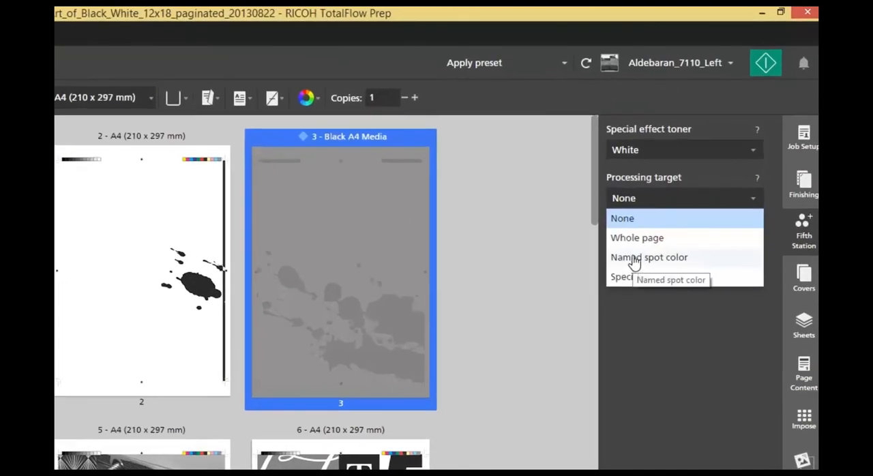
{"action": "left_click", "coordinate": [648, 257]}
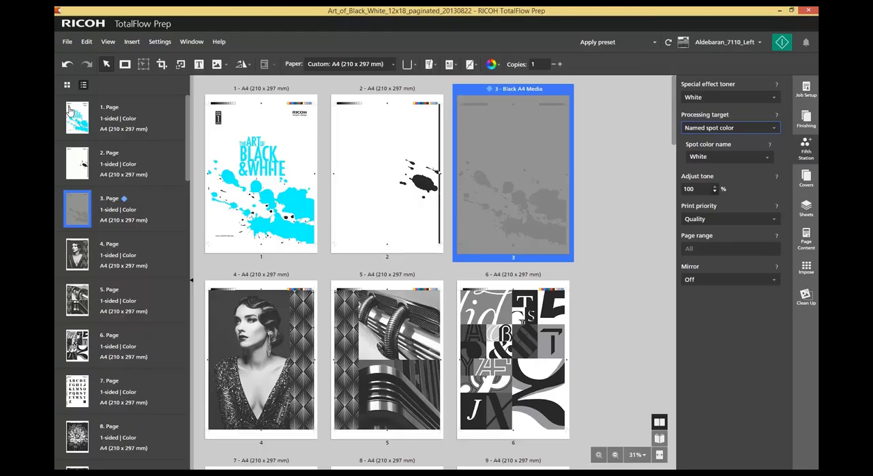
{"action": "mouse_move", "coordinate": [65, 60]}
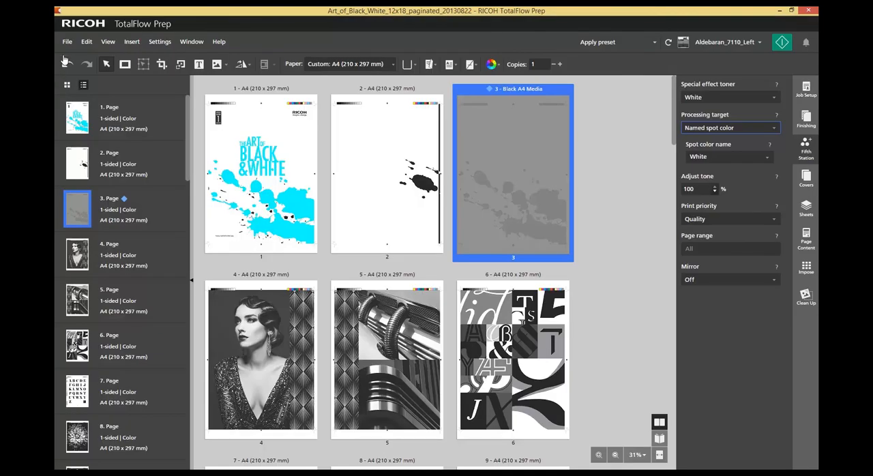
{"action": "left_click", "coordinate": [67, 42]}
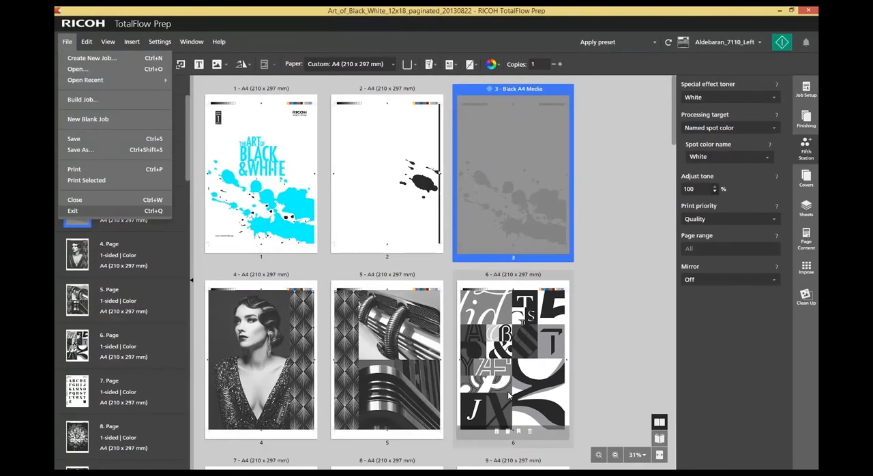
{"action": "left_click", "coordinate": [513, 360]}
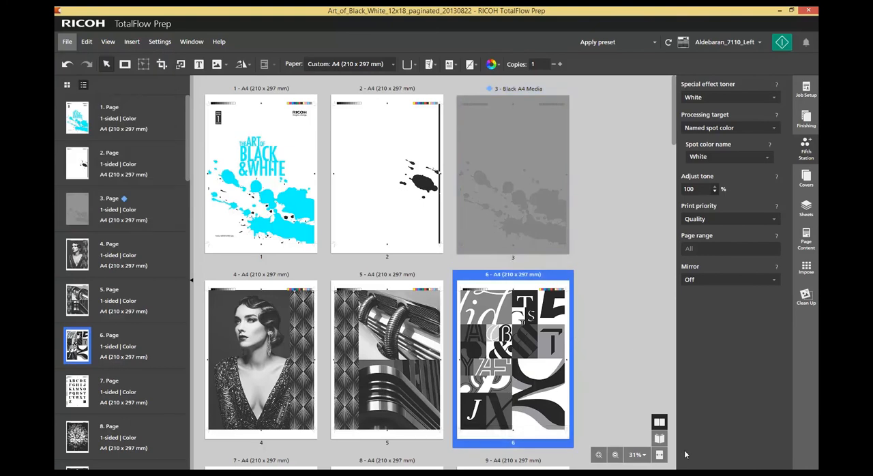